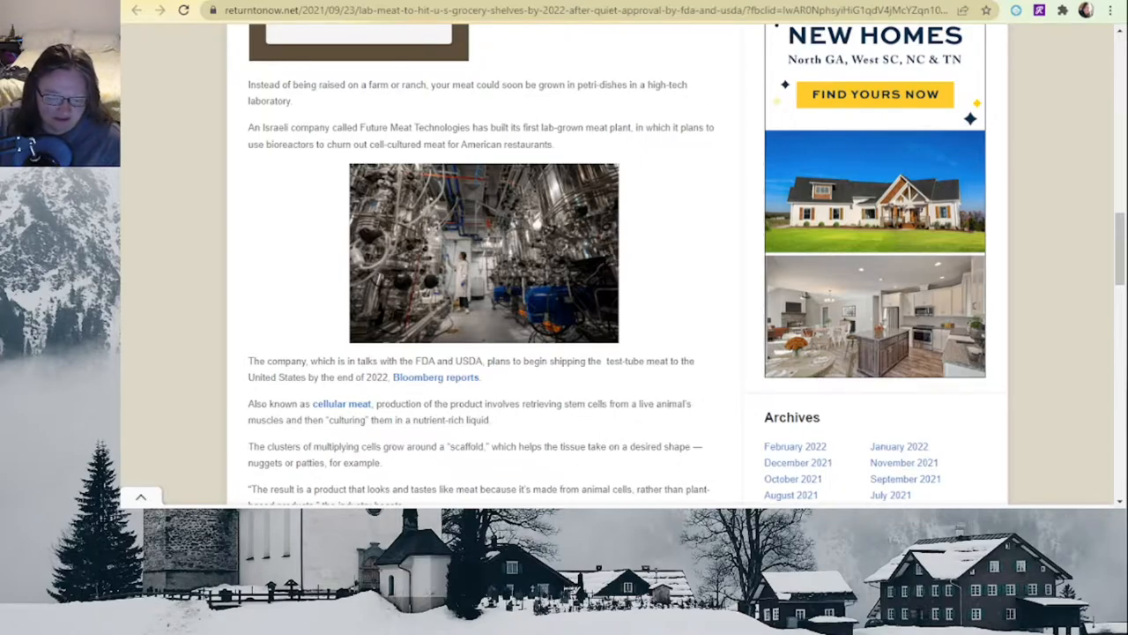
scroll(down, 3)
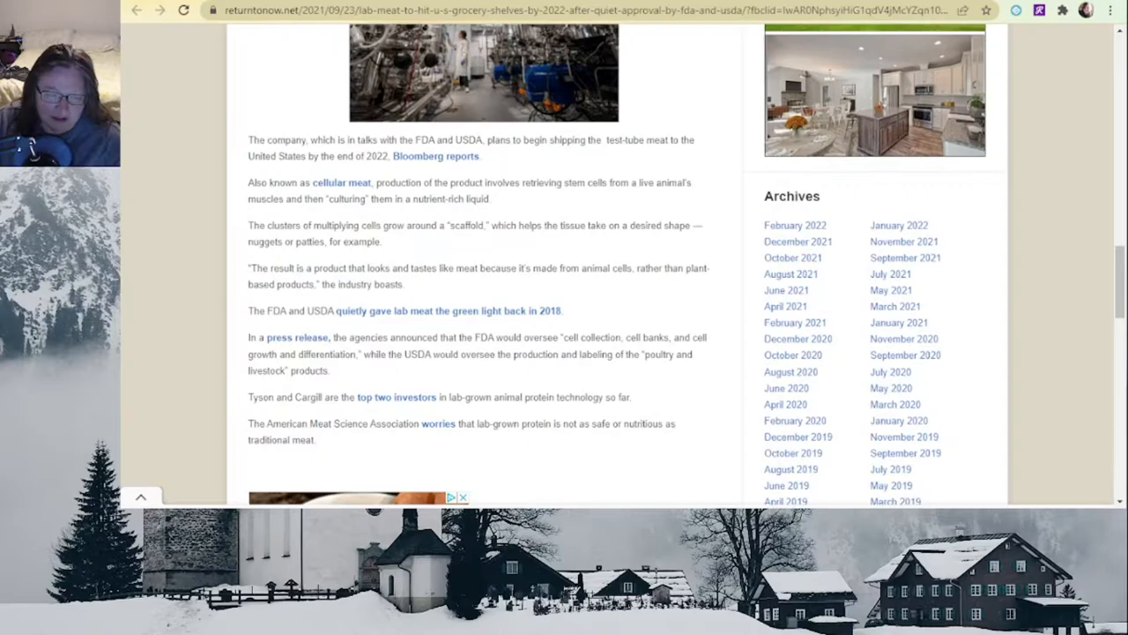
scroll(down, 3)
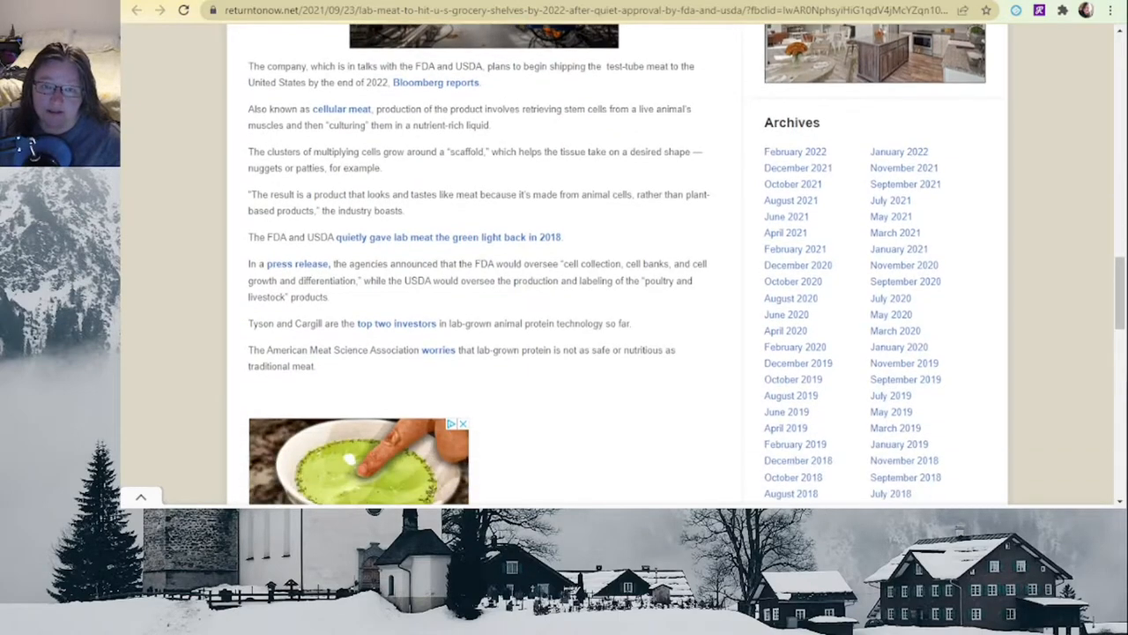